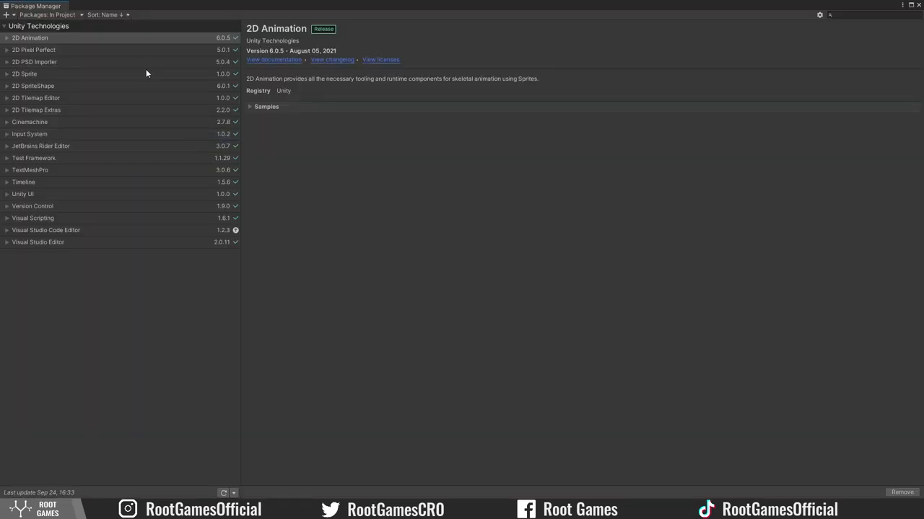
List all Unity Registry packages and search 'input' to find the Input System package
{"action": "left_click", "coordinate": [47, 14]}
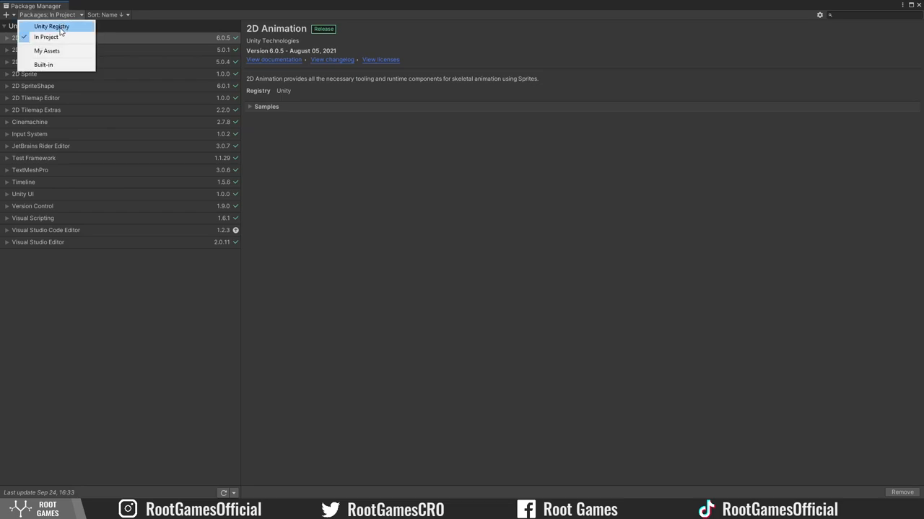
{"action": "left_click", "coordinate": [51, 27]}
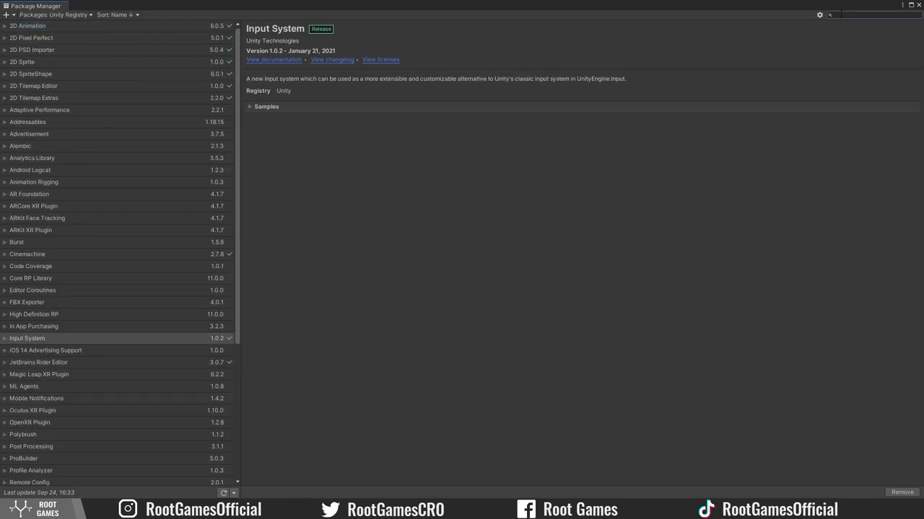
{"action": "type", "text": "input"}
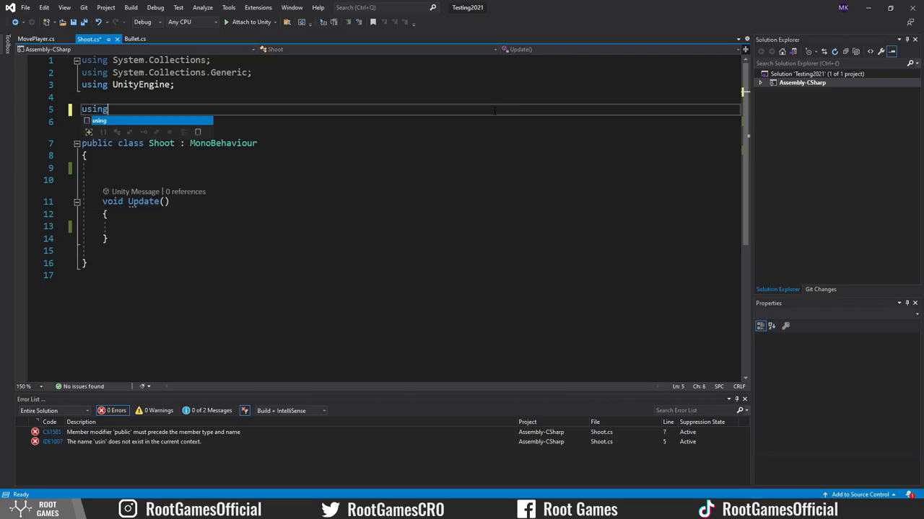
Add using UnityEngine.InputSystem and public shootingPoint and bulletPrefab fields to Shoot
{"action": "type", "text": "UnityEngine.i"}
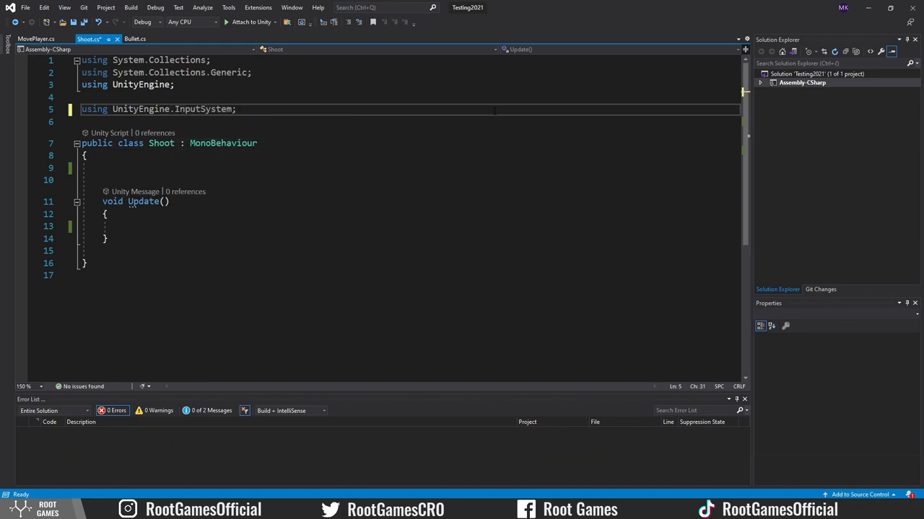
{"action": "left_click", "coordinate": [109, 167]}
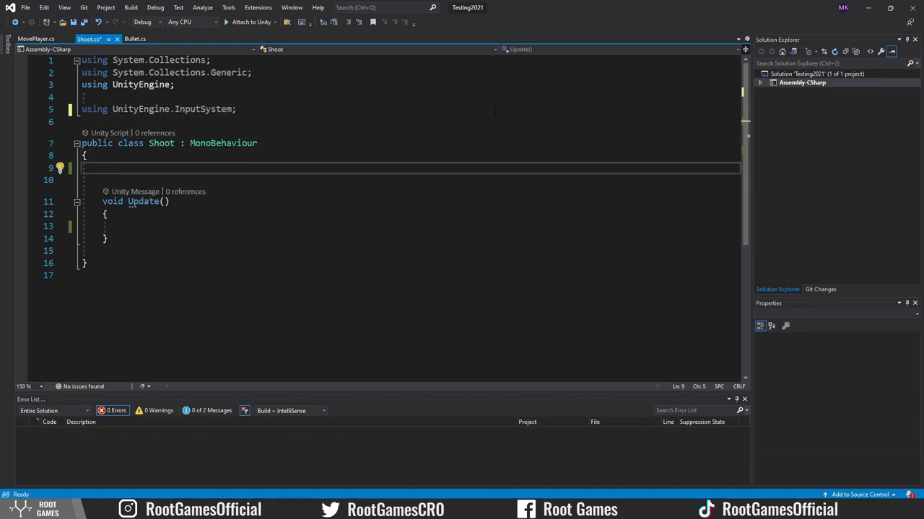
{"action": "type", "text": "public Transform s"}
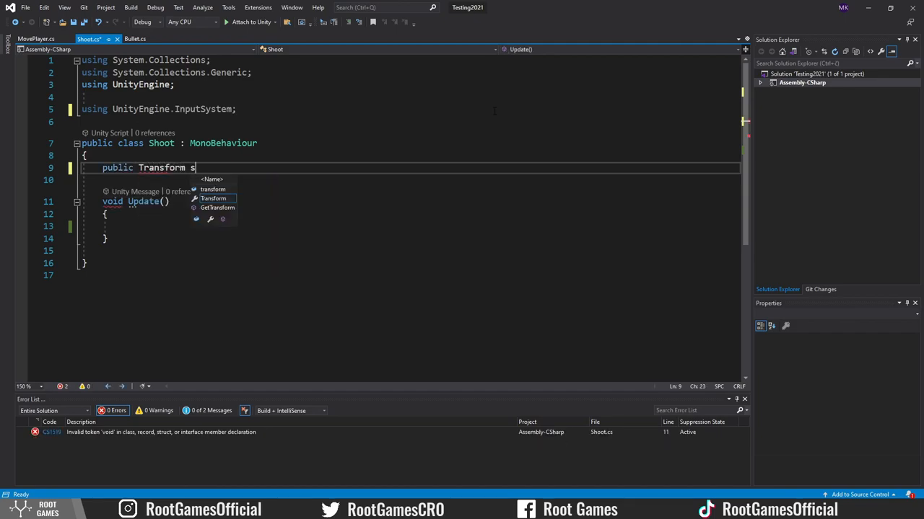
{"action": "type", "text": "hootingPoint;"}
{"action": "left_click", "coordinate": [410, 180]}
{"action": "type", "text": "public GameObject"}
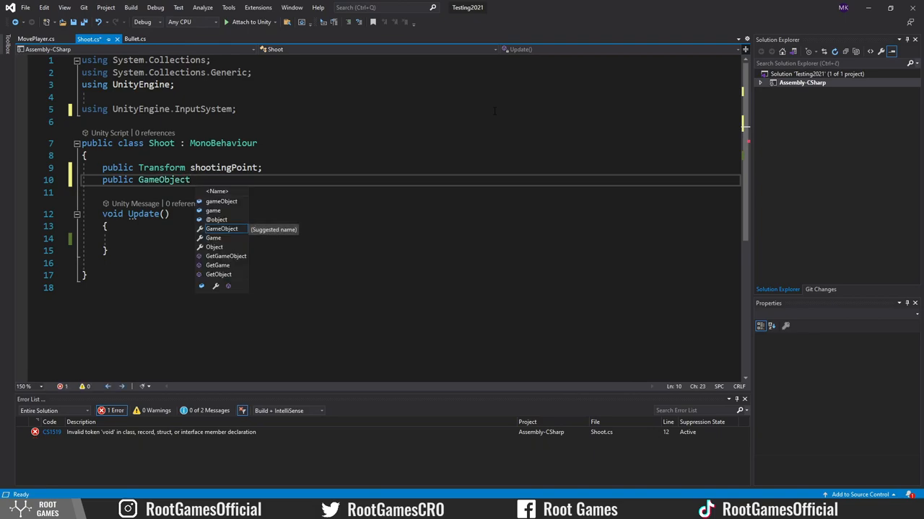
{"action": "type", "text": "bulletPrefab;"}
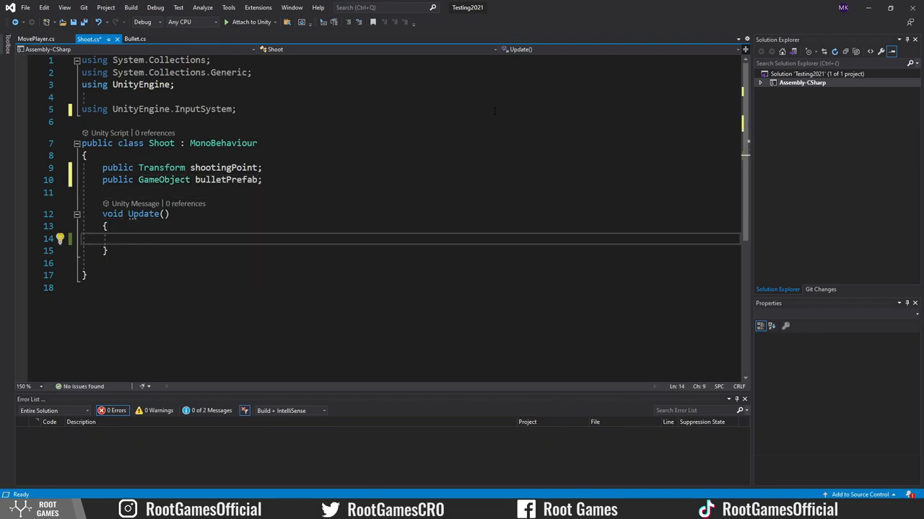
In Update, Instantiate bulletPrefab at shootingPoint when Keyboard.current.spaceKey.wasPressedThisFrame
{"action": "type", "text": "if("}
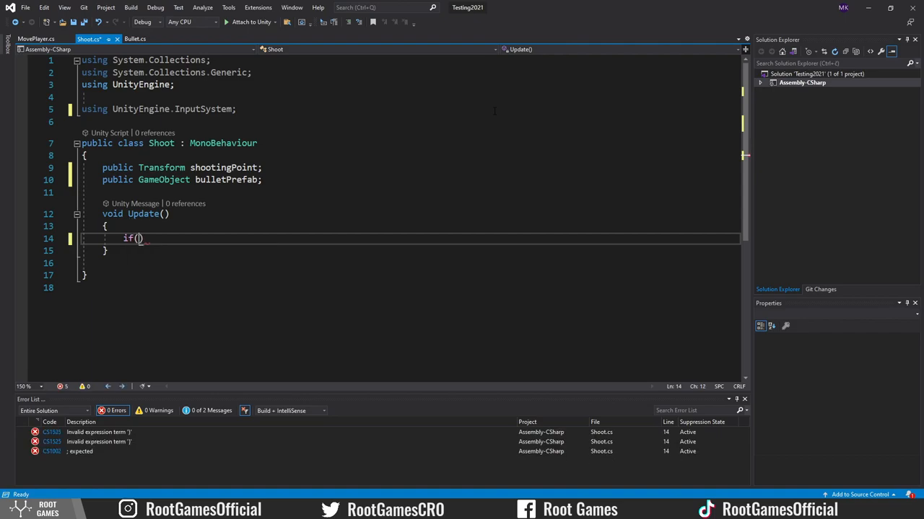
{"action": "type", "text": "Ke"}
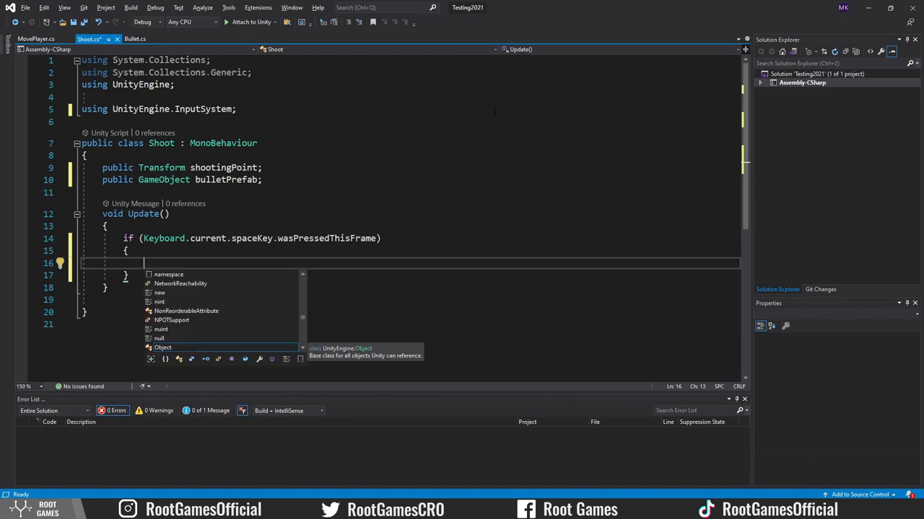
{"action": "type", "text": "Instantiate(bulletPrefab,shootingPoint.position"}
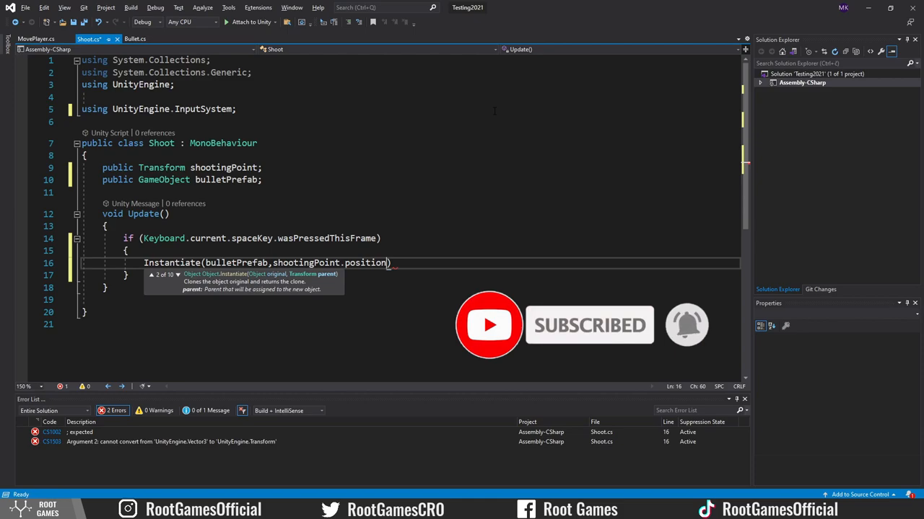
{"action": "type", "text": ",transform.ro"}
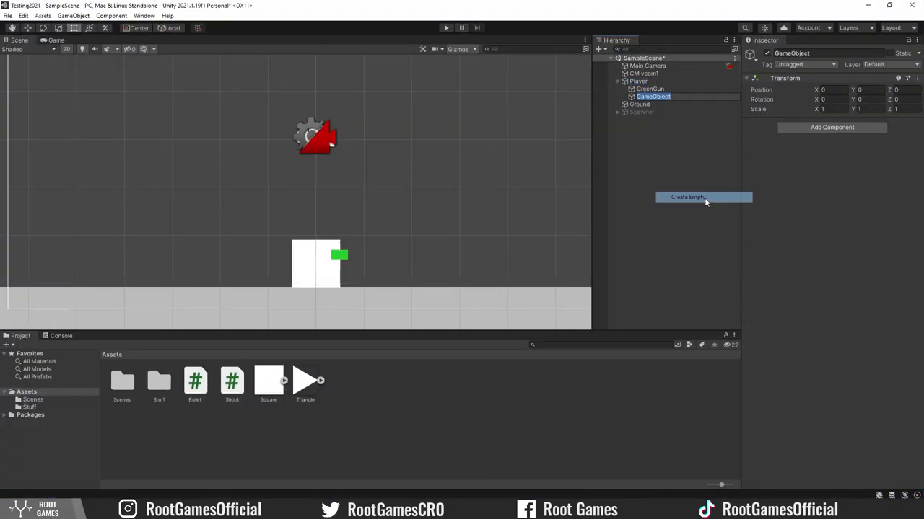
Create an empty child under Player to serve as ShootingPoint at the gun tip
{"action": "left_click", "coordinate": [688, 197]}
{"action": "type", "text": "ShootingPoint"}
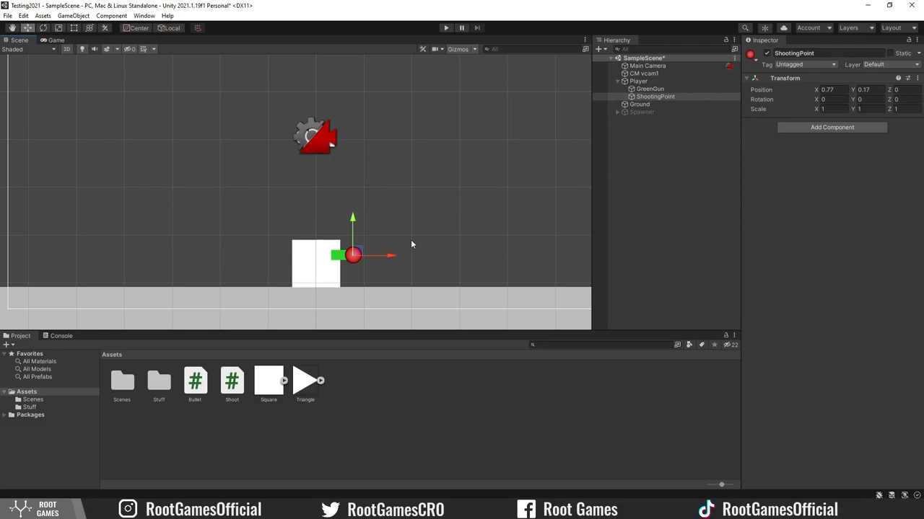
{"action": "left_click", "coordinate": [638, 81]}
{"action": "type", "text": "0.3"}
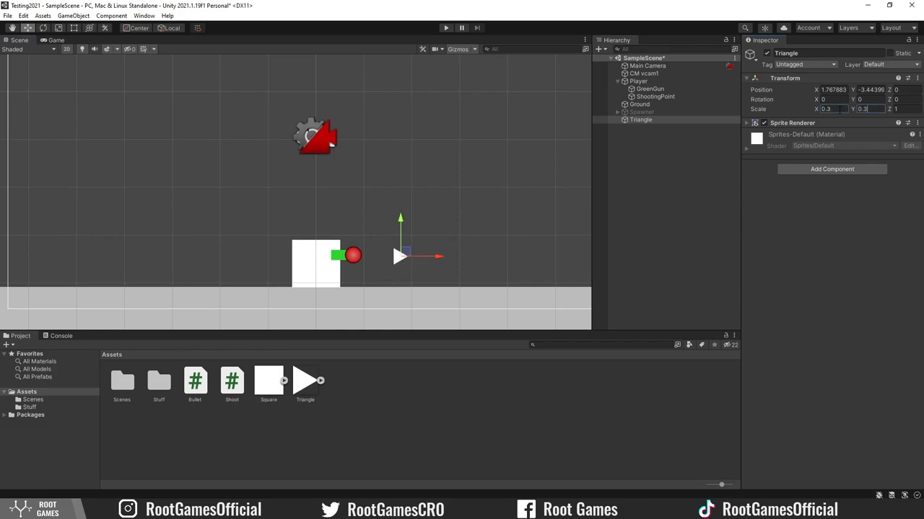
Scale the triangle to 0.3, add Rigidbody 2D and a trigger Polygon Collider 2D
{"action": "left_click", "coordinate": [756, 138]}
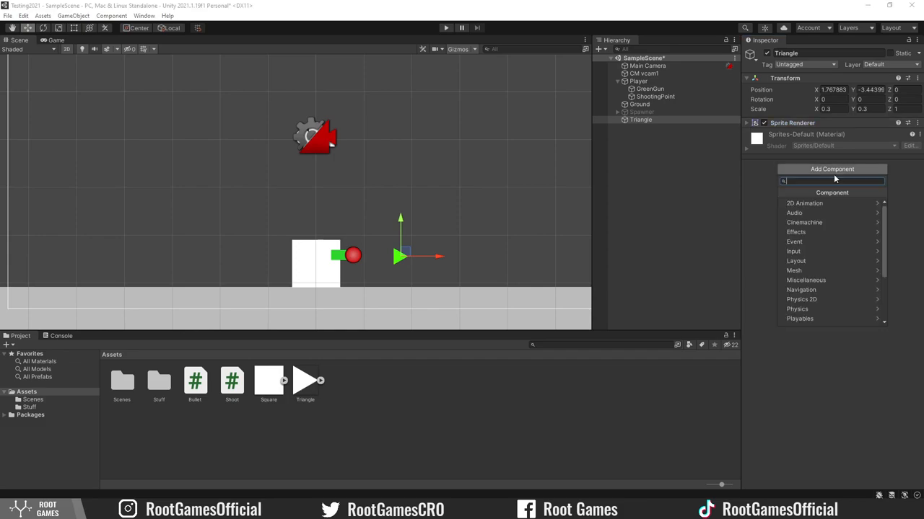
{"action": "left_click", "coordinate": [801, 299]}
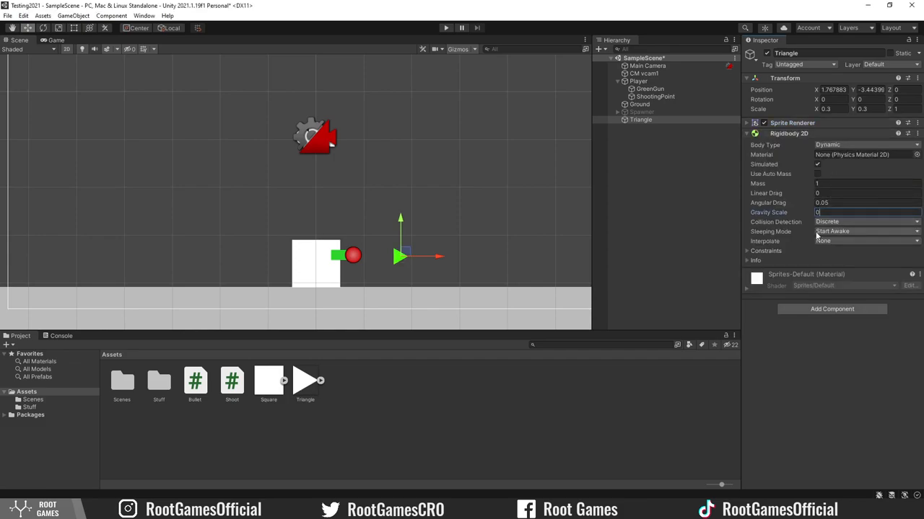
{"action": "left_click", "coordinate": [747, 251]}
{"action": "type", "text": "po"}
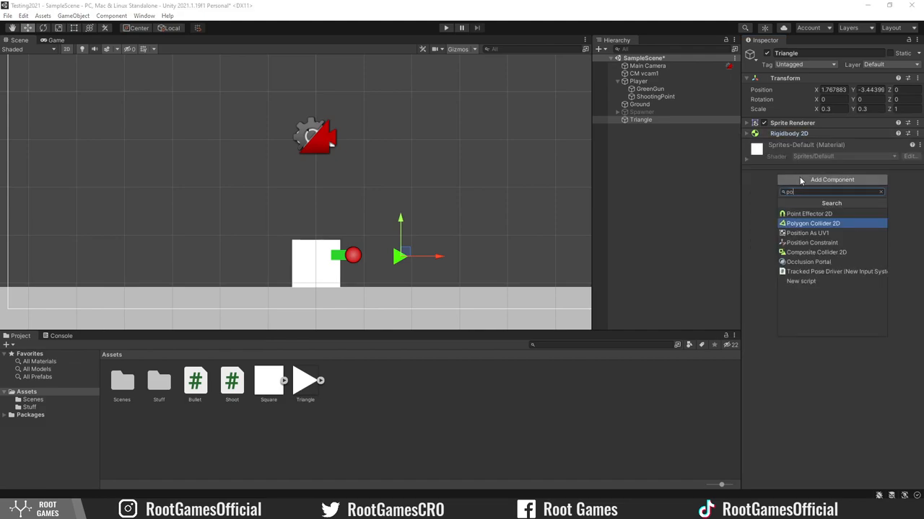
{"action": "left_click", "coordinate": [813, 223]}
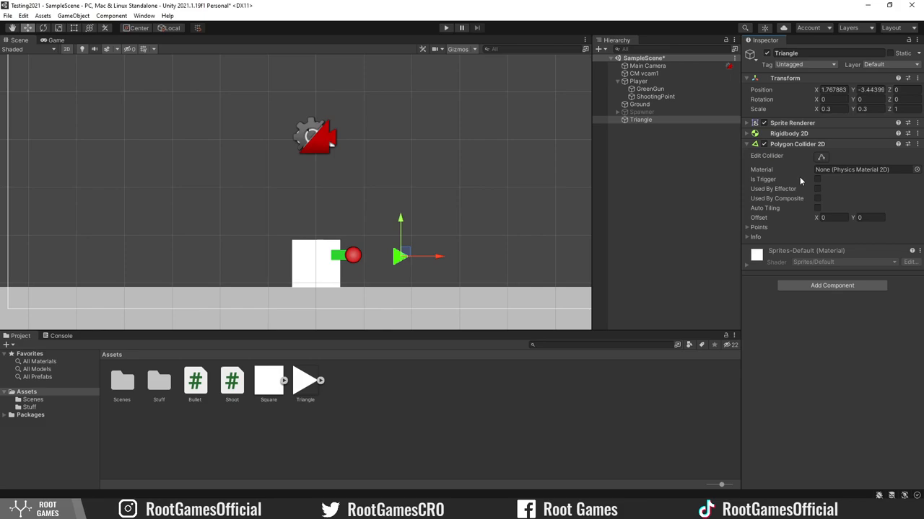
{"action": "left_click", "coordinate": [818, 179]}
{"action": "type", "text": "Bullet"}
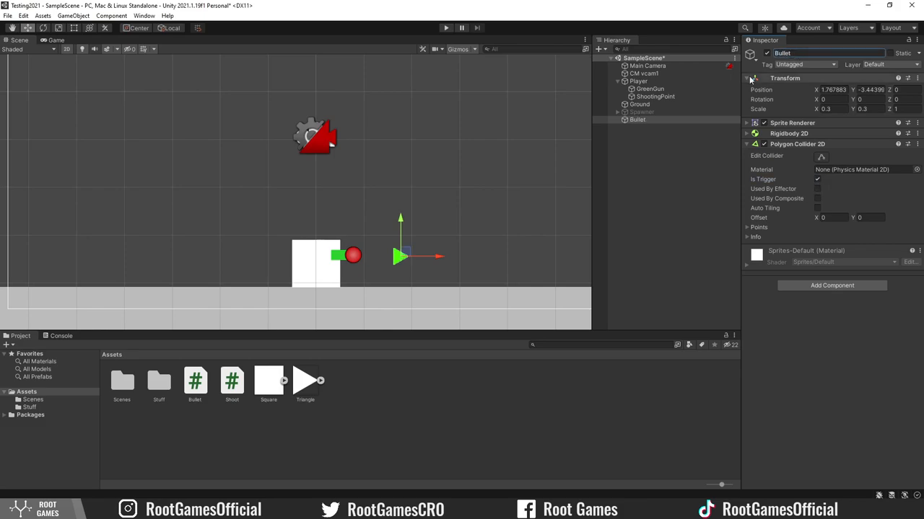
{"action": "left_click", "coordinate": [637, 119]}
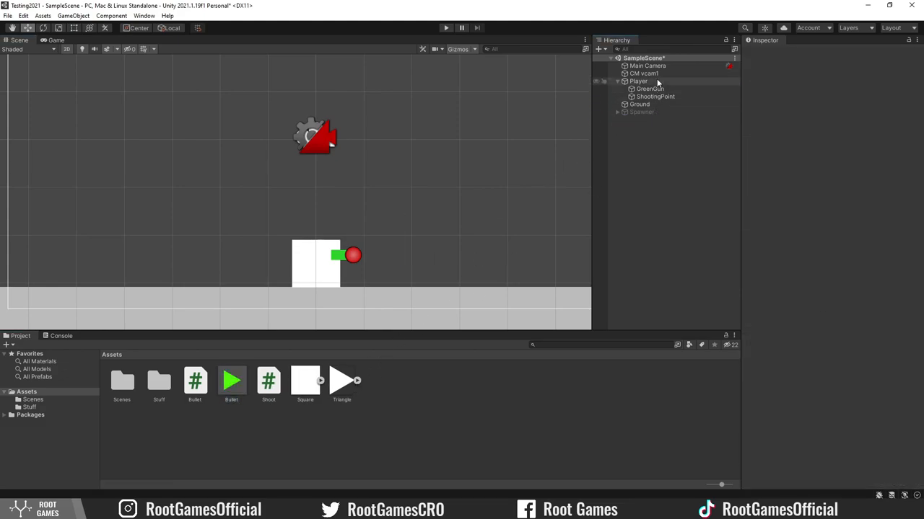
Assign the Bullet prefab to the Player's Shoot script and play-test shooting
{"action": "left_click", "coordinate": [638, 81]}
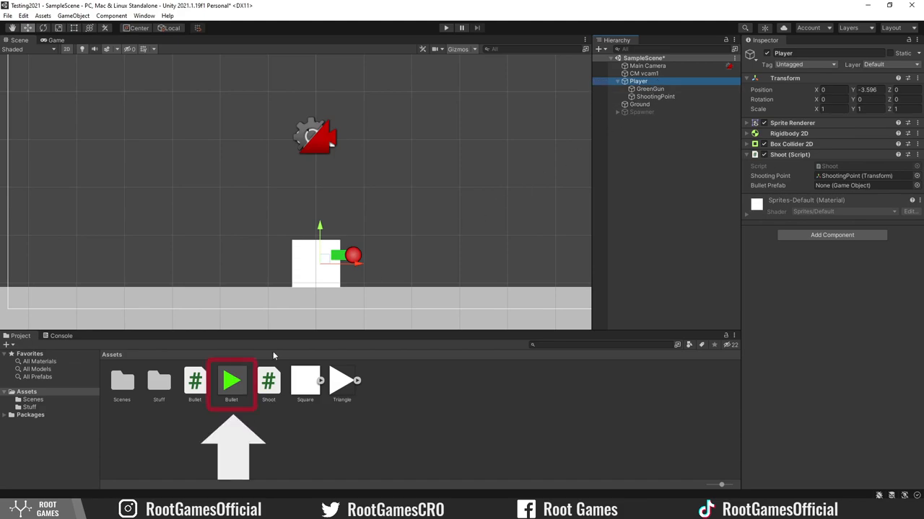
{"action": "left_click_drag", "start_coordinate": [231, 380], "coordinate": [829, 185]}
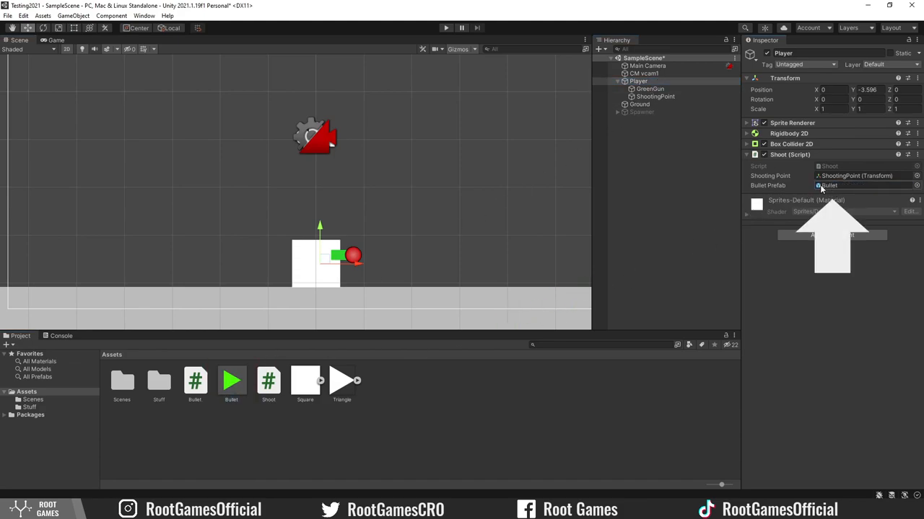
{"action": "left_click", "coordinate": [445, 27]}
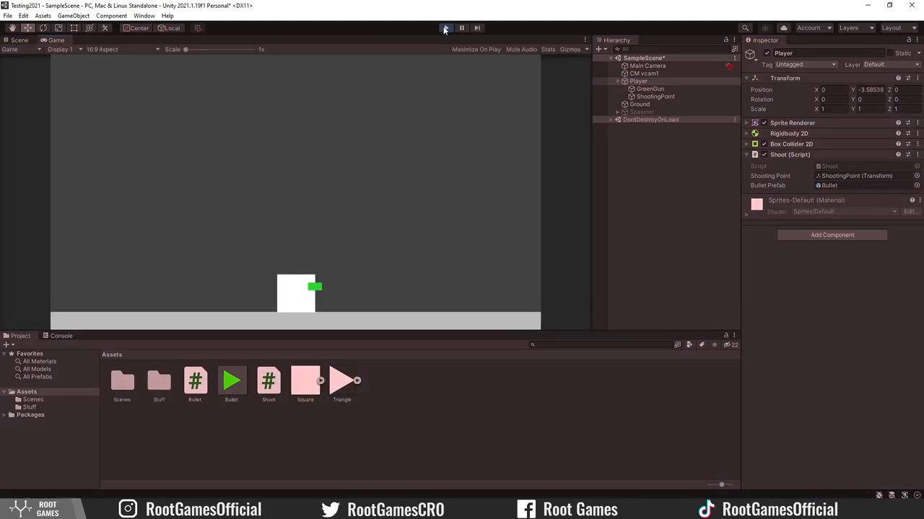
{"action": "left_click", "coordinate": [445, 27]}
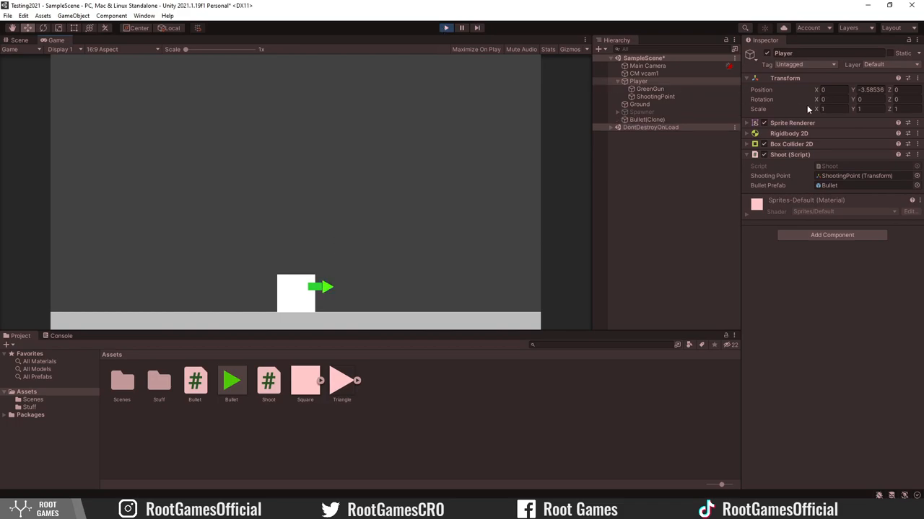
Set the Player's X scale to -1, then enter 180 to flip it
{"action": "left_click", "coordinate": [834, 109]}
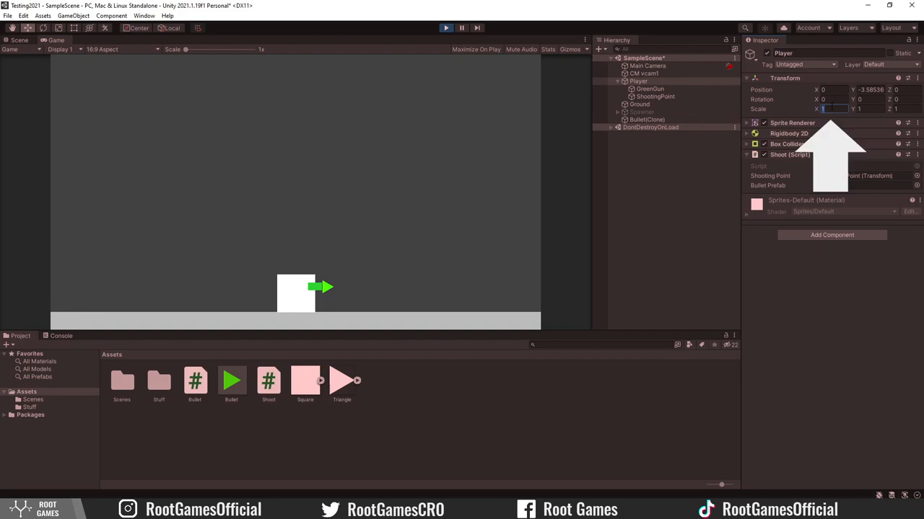
{"action": "type", "text": "-1"}
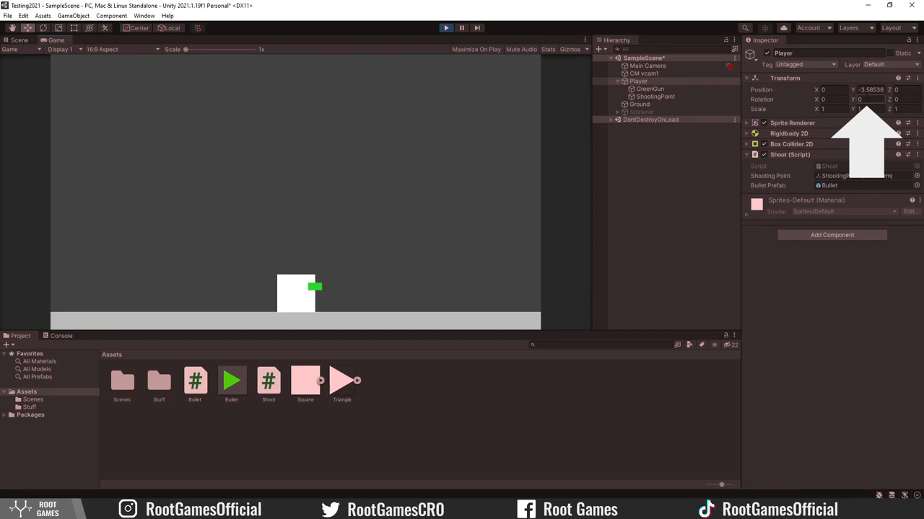
{"action": "type", "text": "180"}
{"action": "type", "text": "move"}
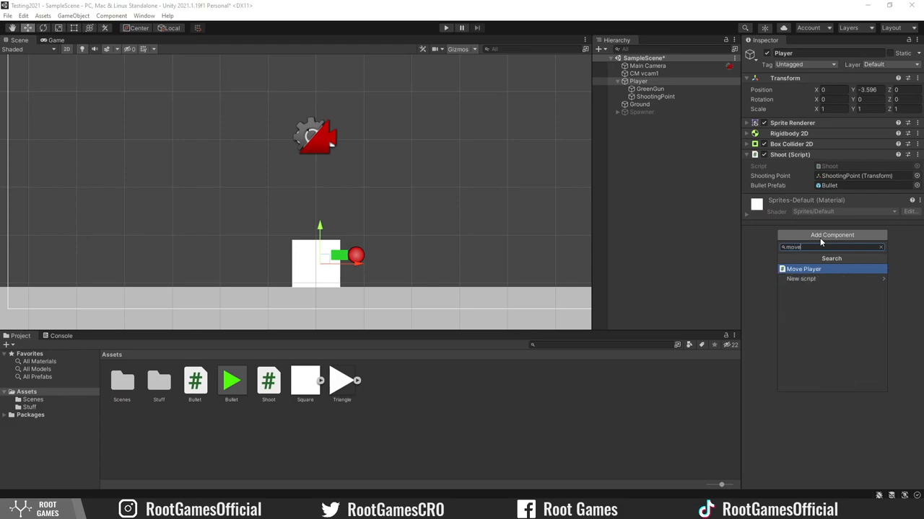
Add the Move Player script component to the Player
{"action": "left_click", "coordinate": [803, 269]}
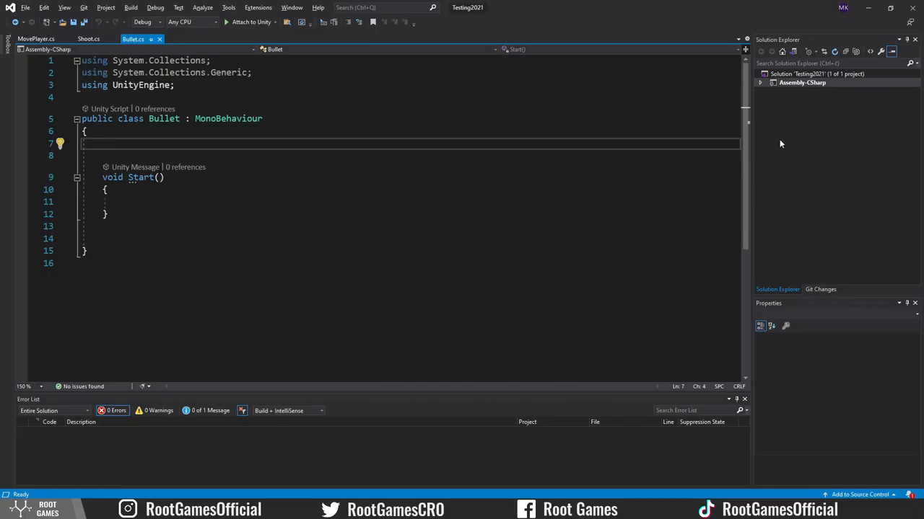
Add speed and Rigidbody2D rb fields, fetch rb in Start, and set velocity from transform.right
{"action": "type", "text": "private Rigidbody2D rb;"}
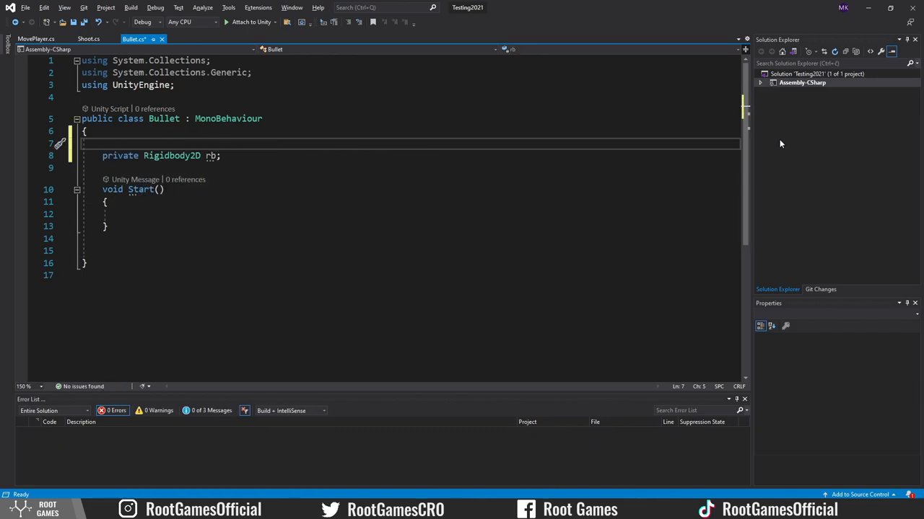
{"action": "type", "text": "public float speed;"}
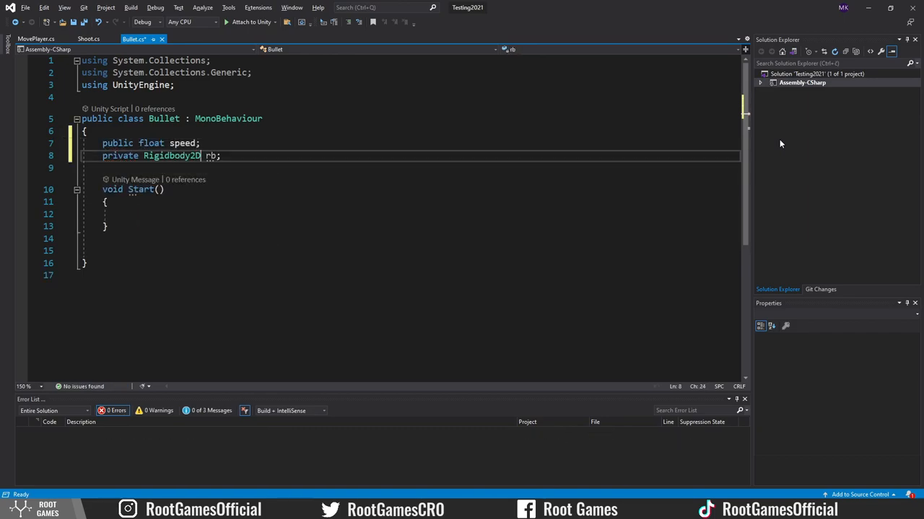
{"action": "type", "text": "r"}
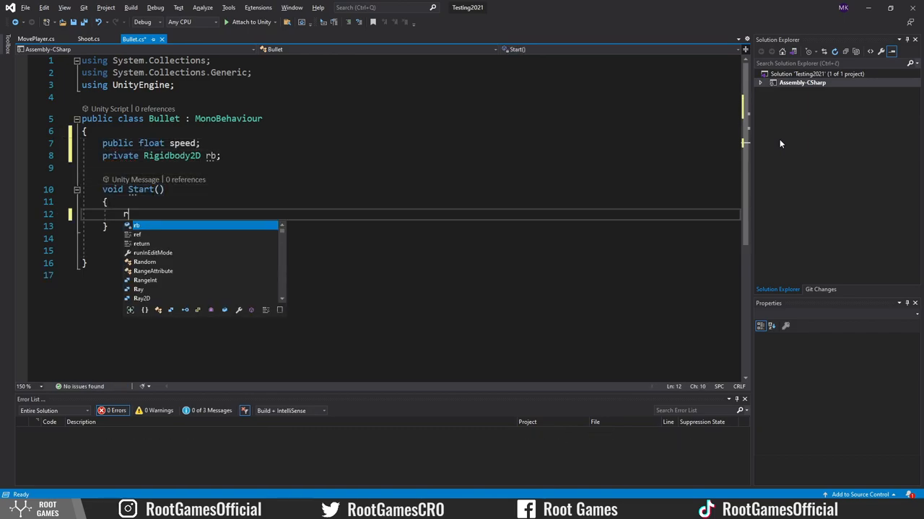
{"action": "type", "text": "b=GetComponent<Rigidbody2D>();"}
{"action": "type", "text": "rb.velocity"}
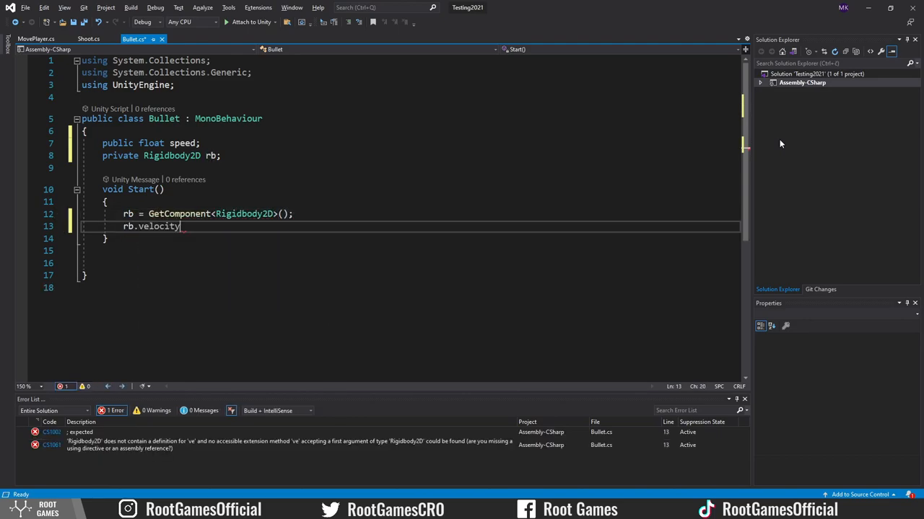
{"action": "type", "text": "=transform.right"}
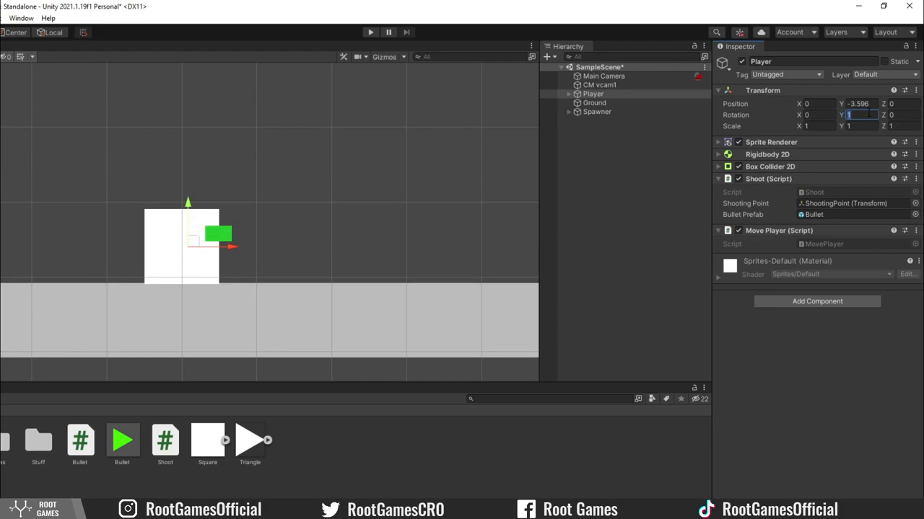
Enter 180 into the Player's Transform Rotation Y field
{"action": "type", "text": "180"}
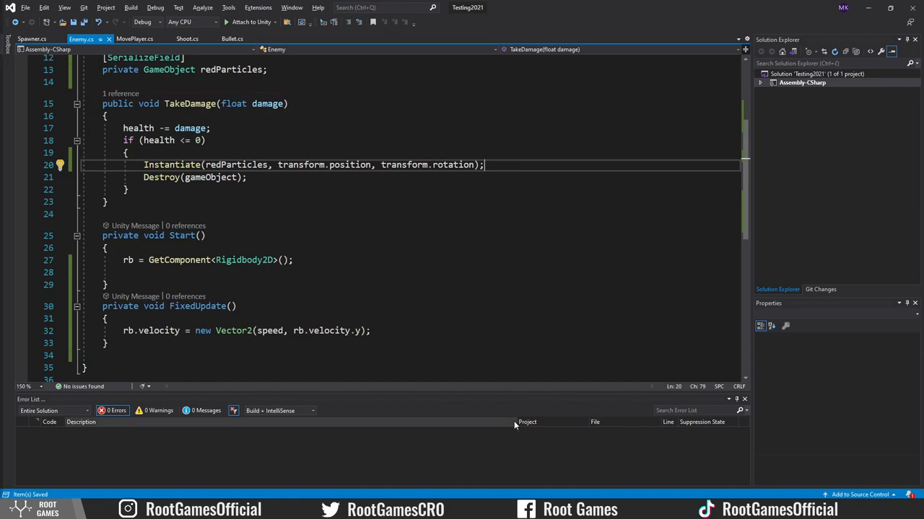
Return to the Bullet script in Visual Studio
{"action": "left_click", "coordinate": [233, 39]}
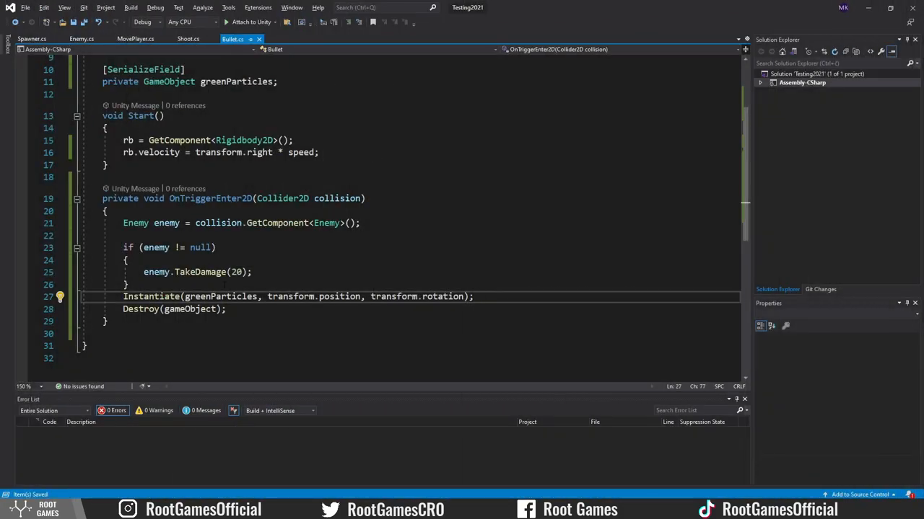